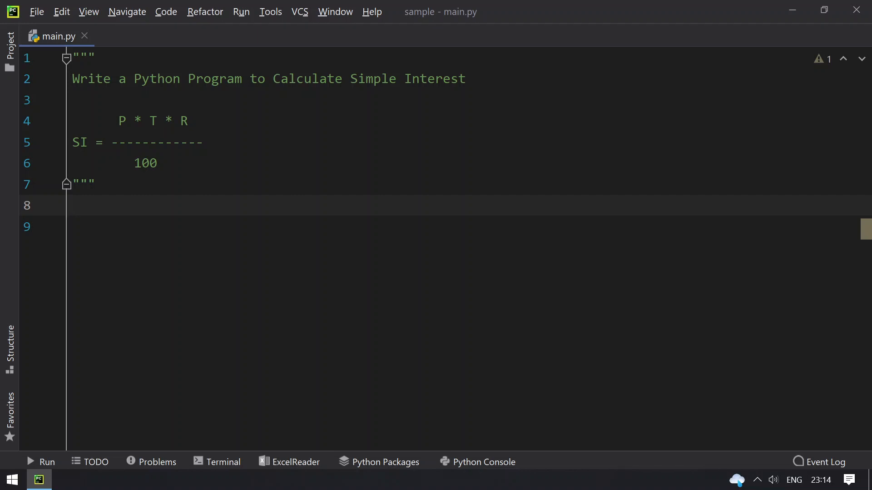
- Point out P, T and R in the SI = P*T*R/100 docstring formula and add a blank line below it
{"action": "left_click", "coordinate": [73, 206]}
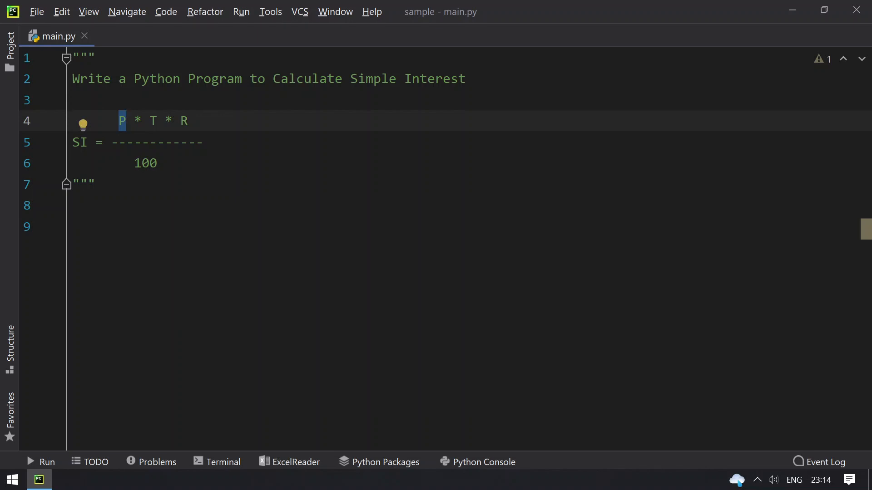
{"action": "left_click", "coordinate": [154, 121]}
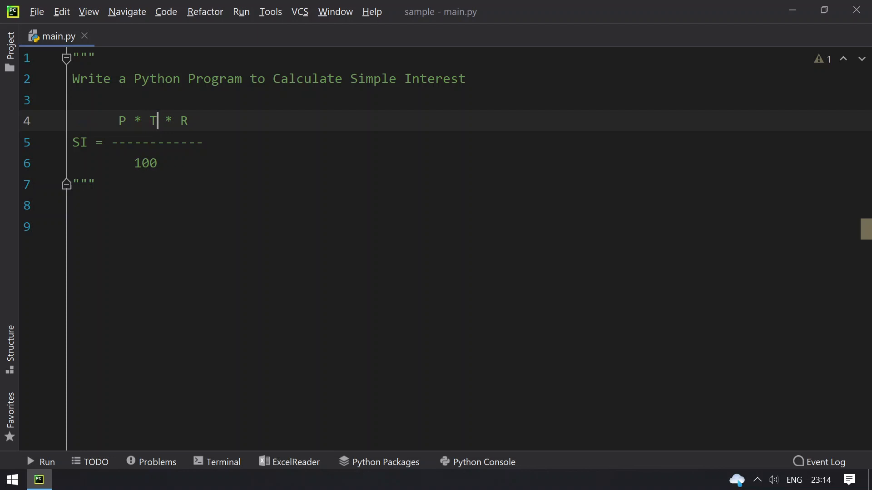
{"action": "double_click", "coordinate": [155, 121]}
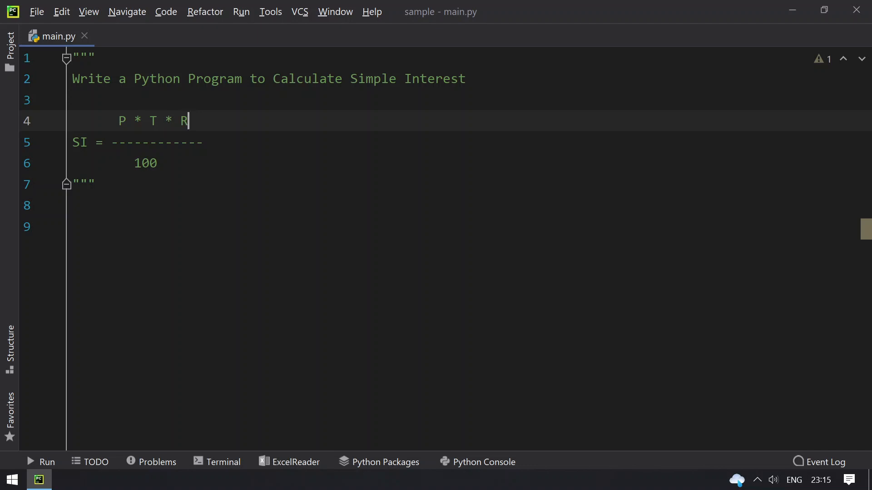
{"action": "left_click", "coordinate": [76, 206]}
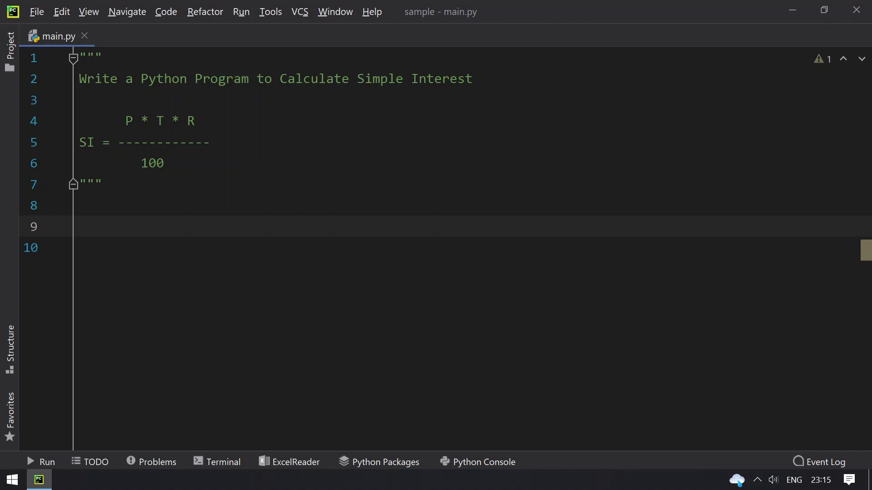
- Write principal = float(input("Enter the Amount to Invest : ")) on line 9 and start a new line
{"action": "type", "text": "princi"}
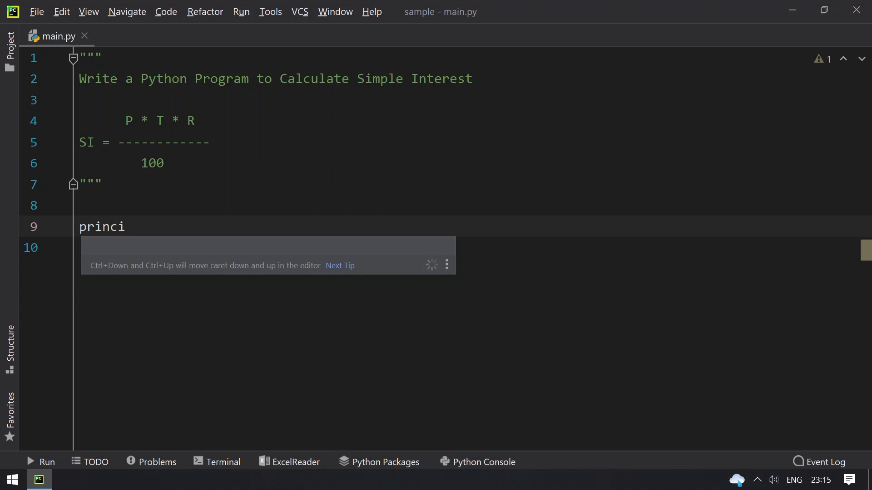
{"action": "type", "text": "pal ="}
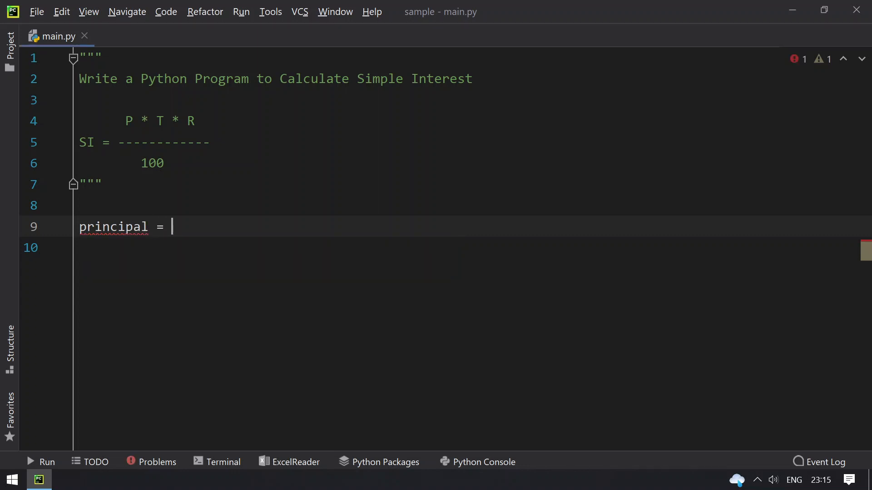
{"action": "type", "text": "input"}
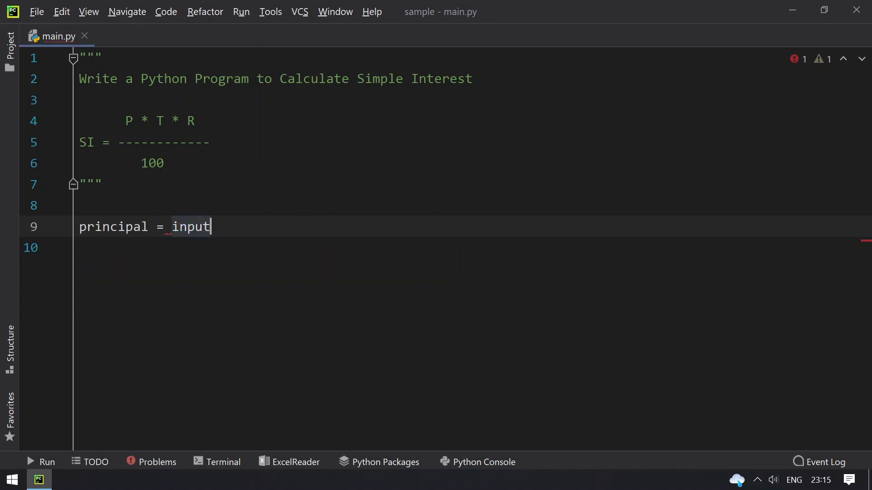
{"action": "type", "text": "("}
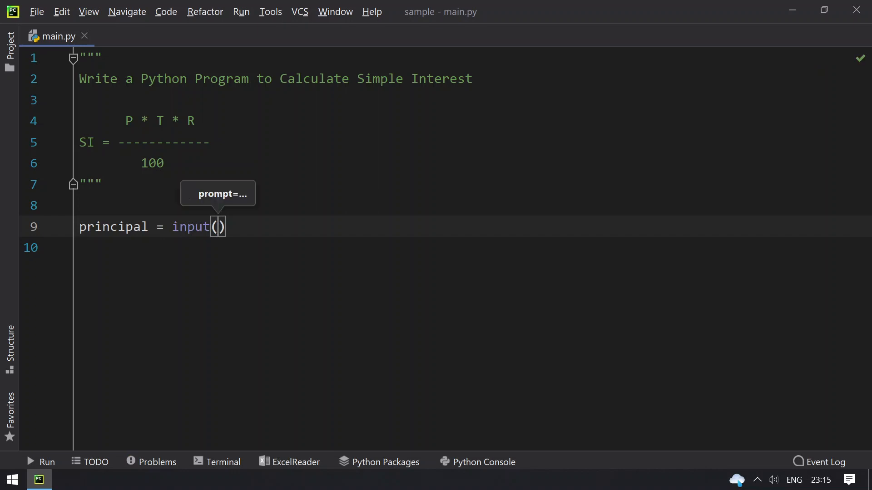
{"action": "type", "text": "\"Ente"}
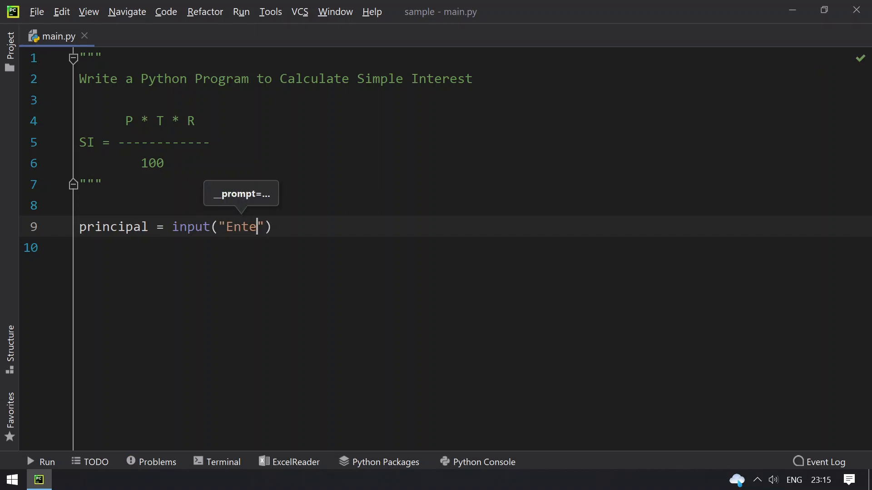
{"action": "type", "text": "r the"}
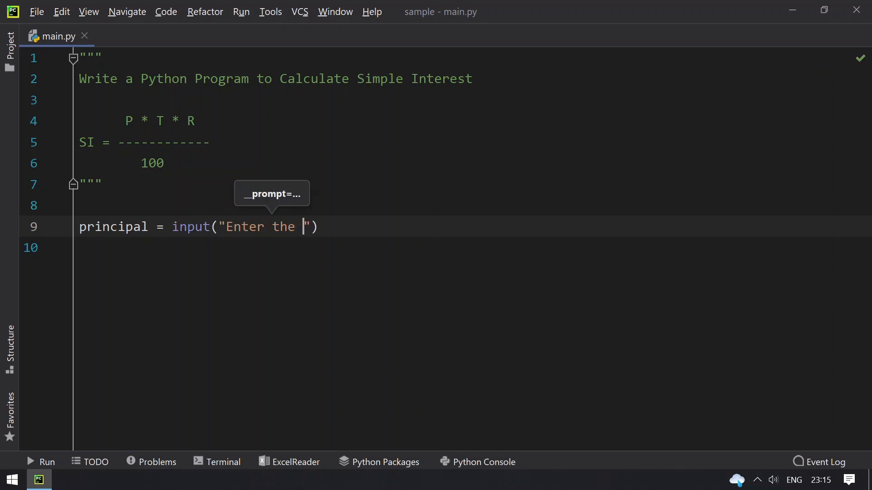
{"action": "type", "text": "Amo"}
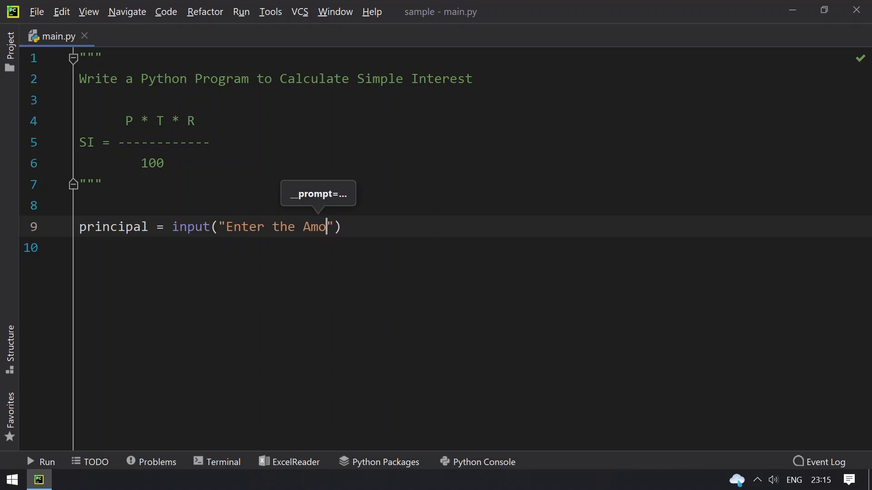
{"action": "type", "text": "u"}
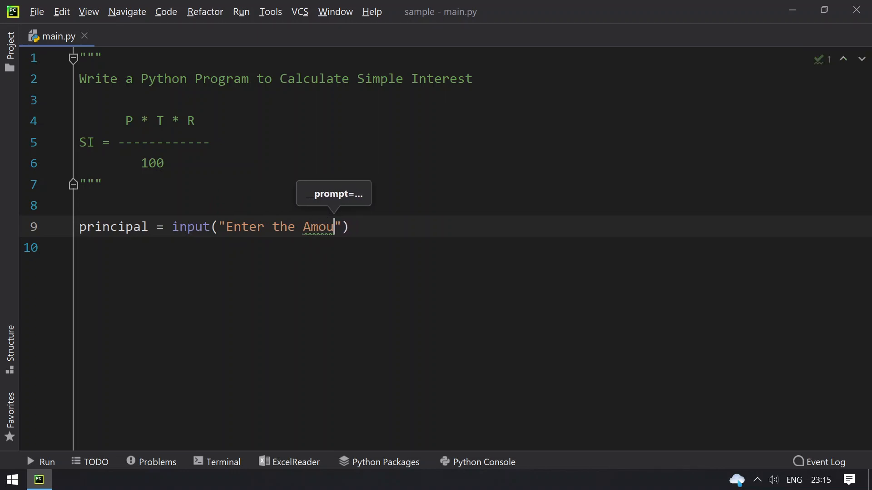
{"action": "type", "text": "nt"}
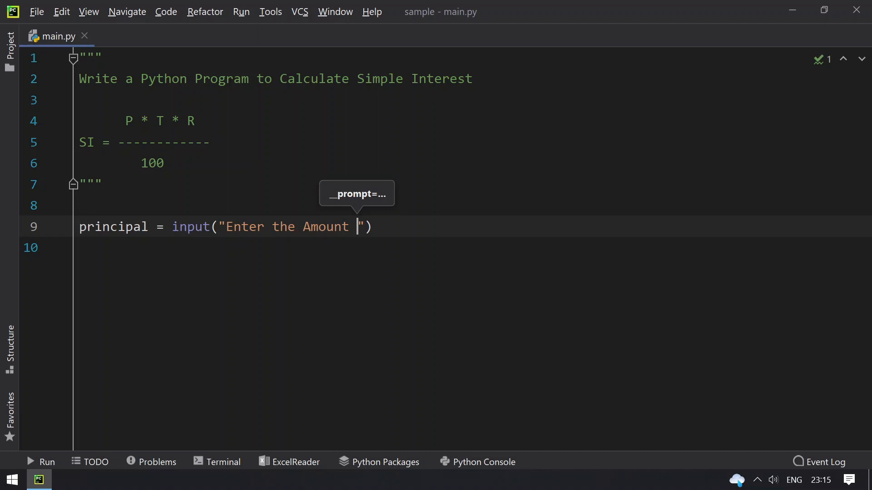
{"action": "type", "text": "to Invest"}
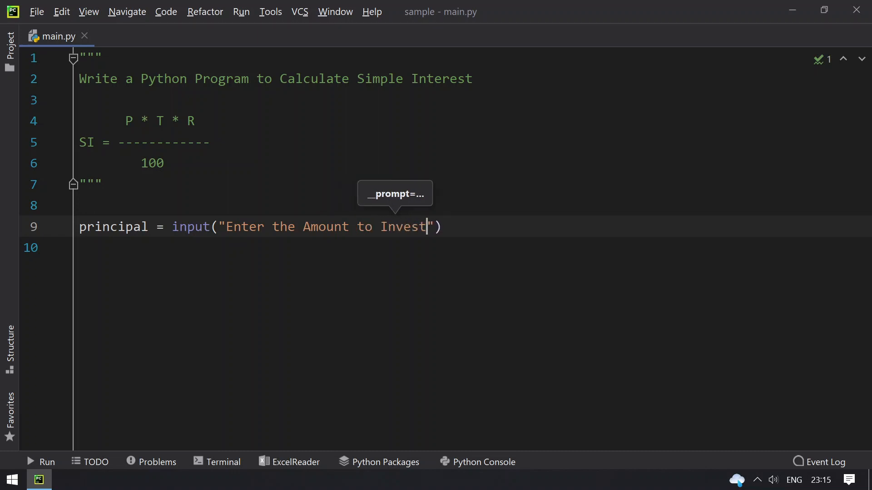
{"action": "type", "text": ":"}
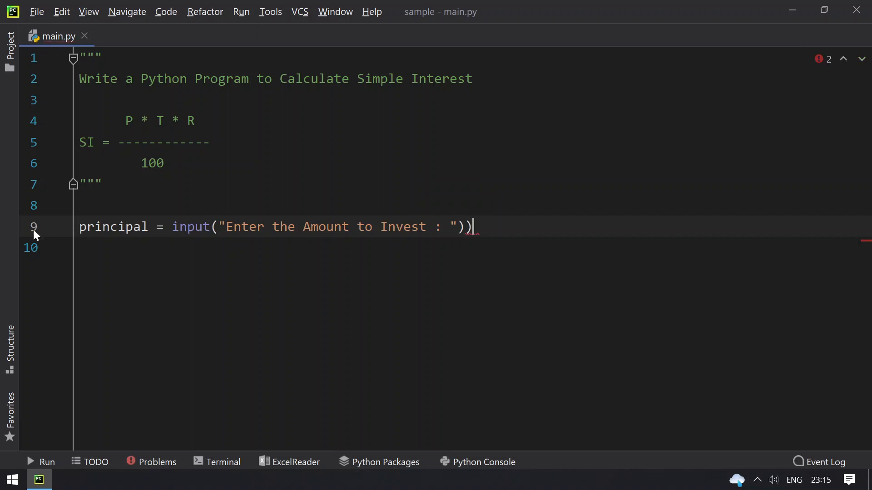
{"action": "type", "text": "fl"}
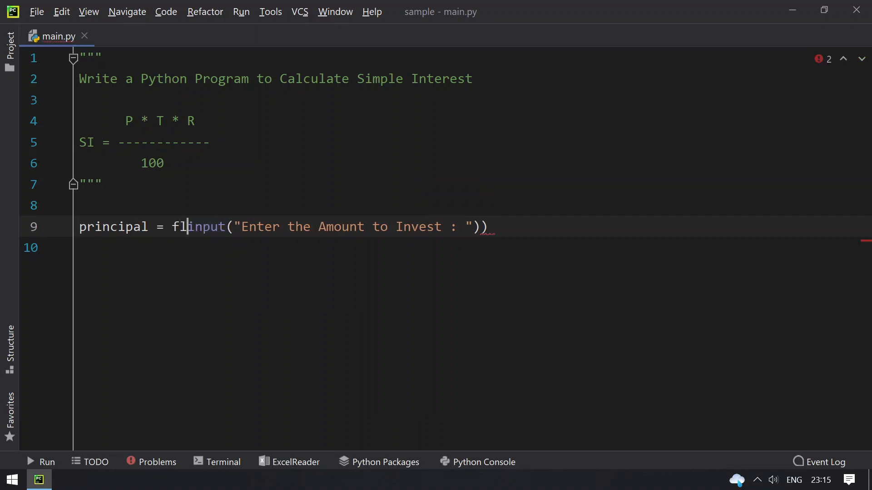
{"action": "type", "text": "oat("}
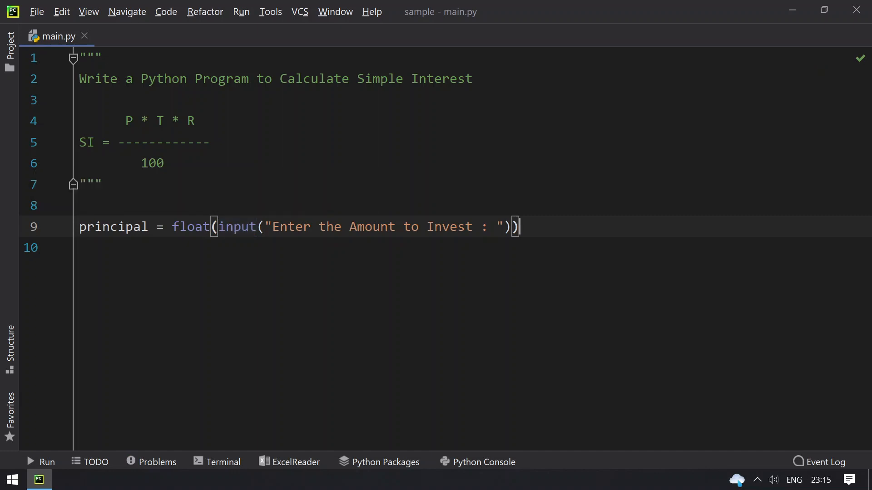
{"action": "key", "text": "Return"}
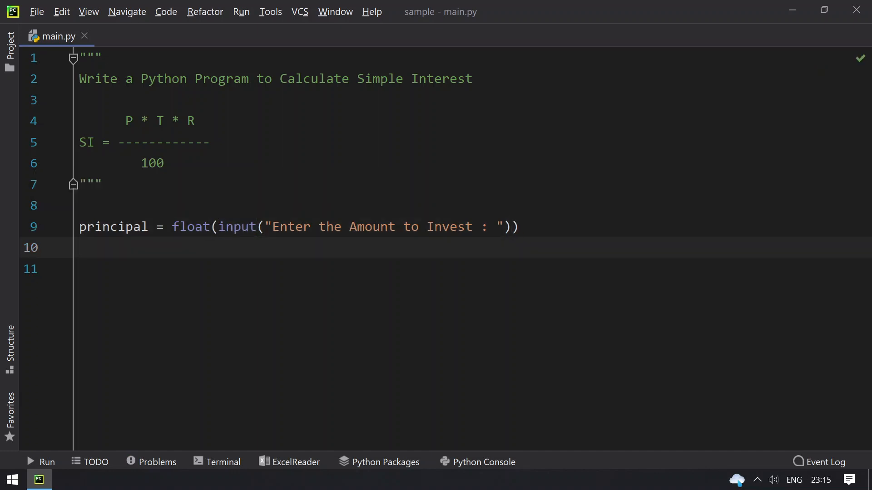
- Write time_in_years = int(input("Enter the time in years : ")) as the next input line
{"action": "type", "text": "time"}
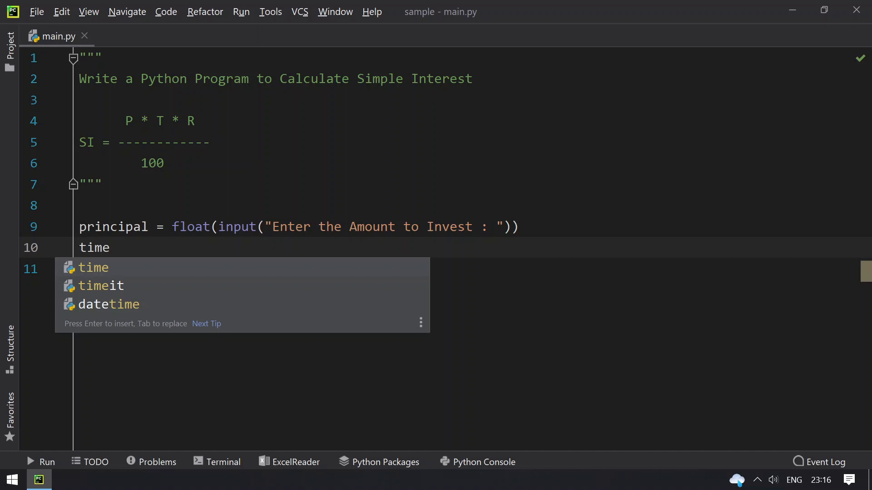
{"action": "type", "text": "_in"}
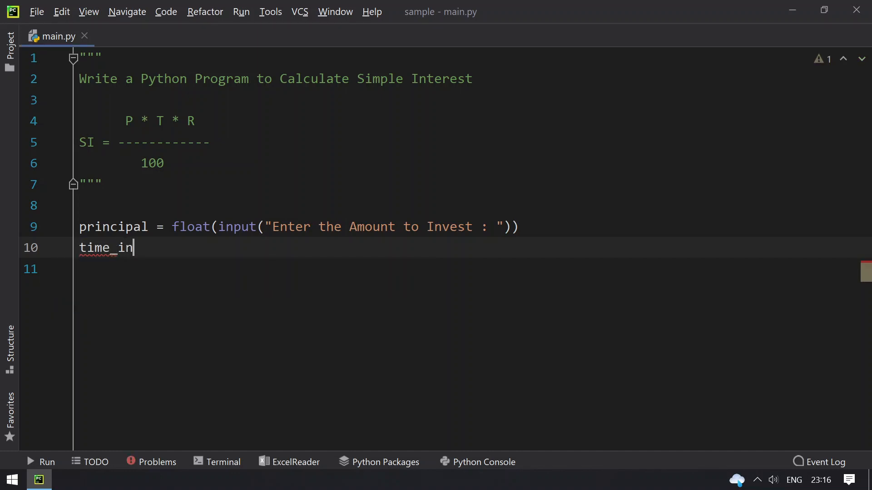
{"action": "type", "text": "_years"}
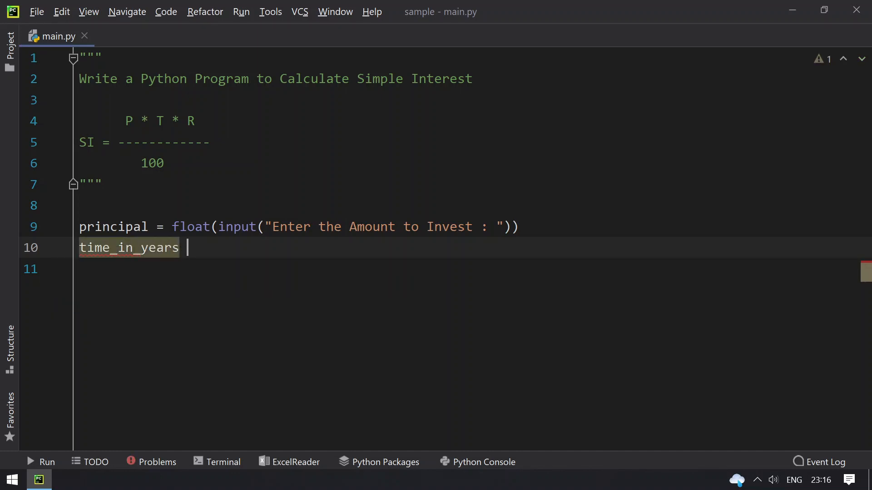
{"action": "type", "text": "= i"}
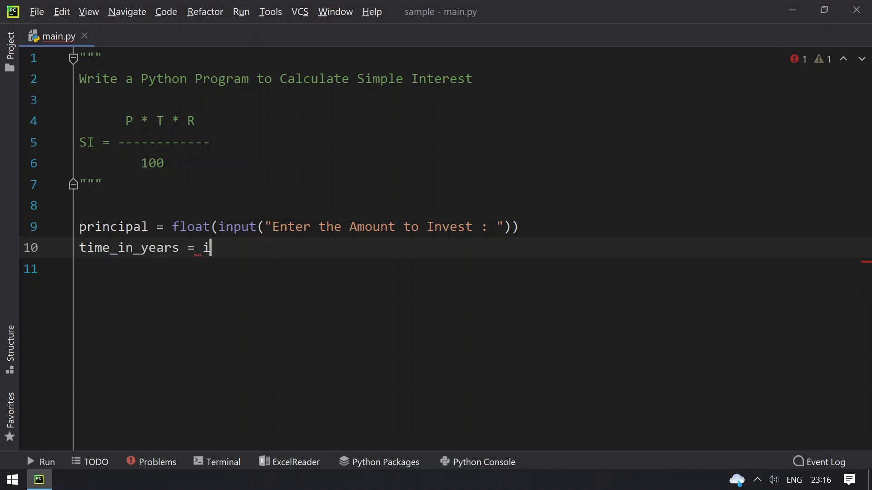
{"action": "type", "text": "nput()"}
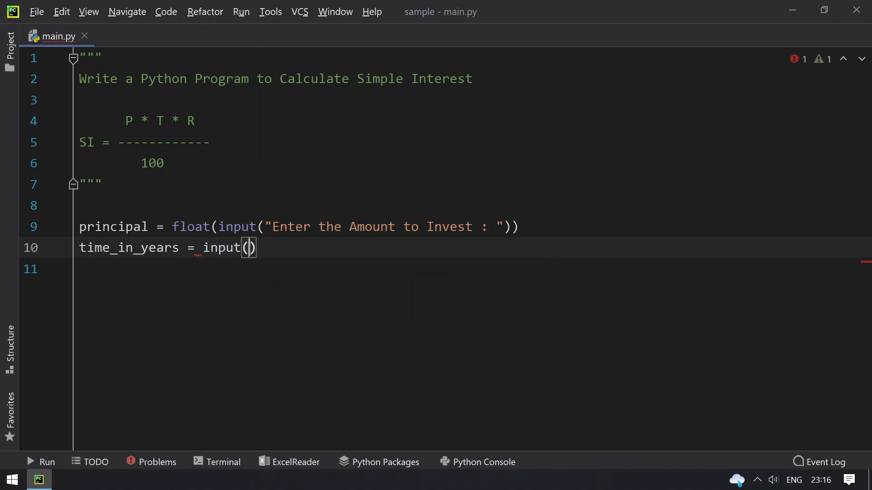
{"action": "type", "text": "\"Enter the"}
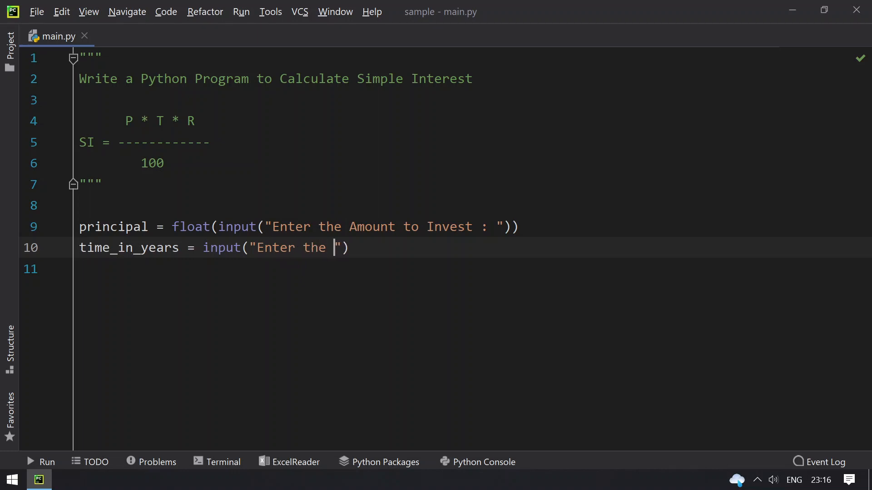
{"action": "type", "text": "time in"}
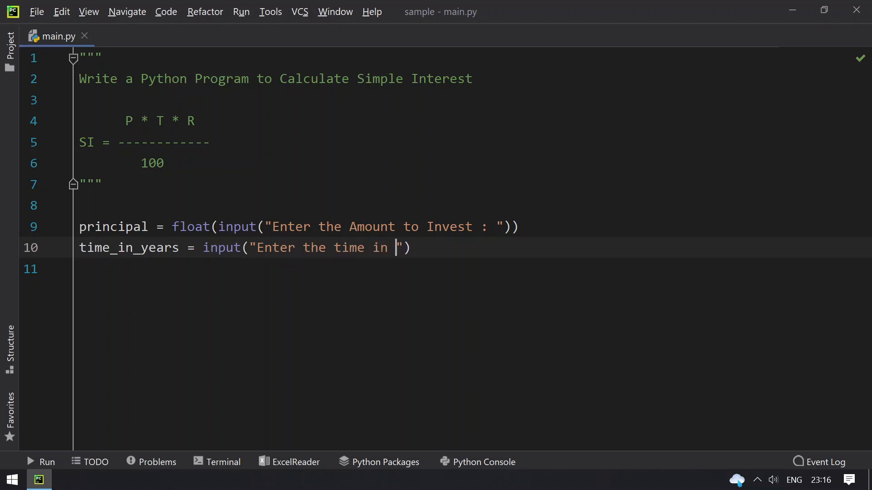
{"action": "type", "text": "years :"}
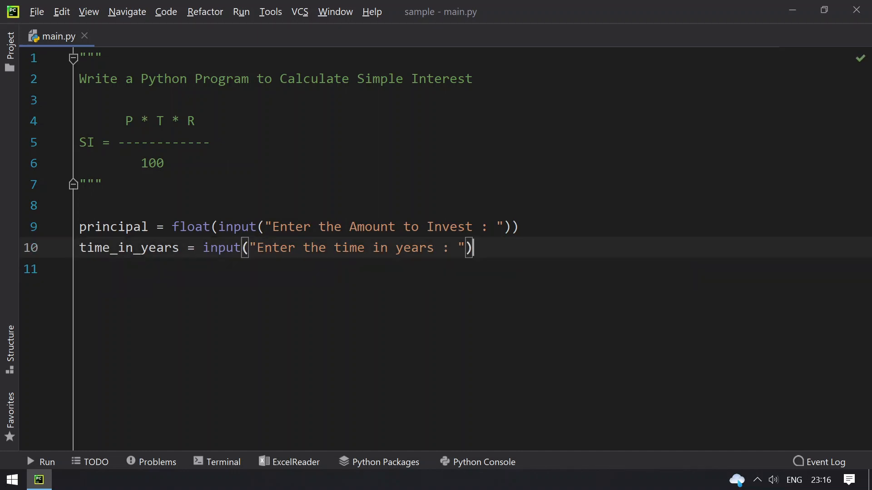
{"action": "type", "text": ")"}
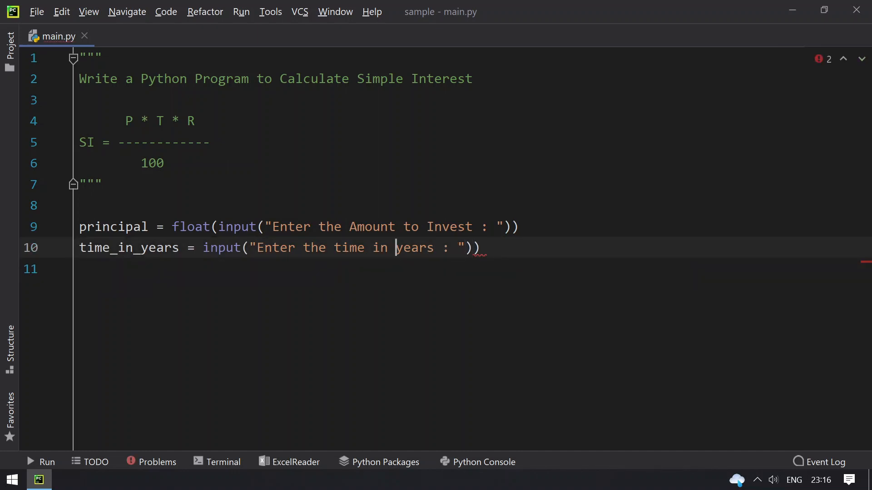
{"action": "type", "text": "int"}
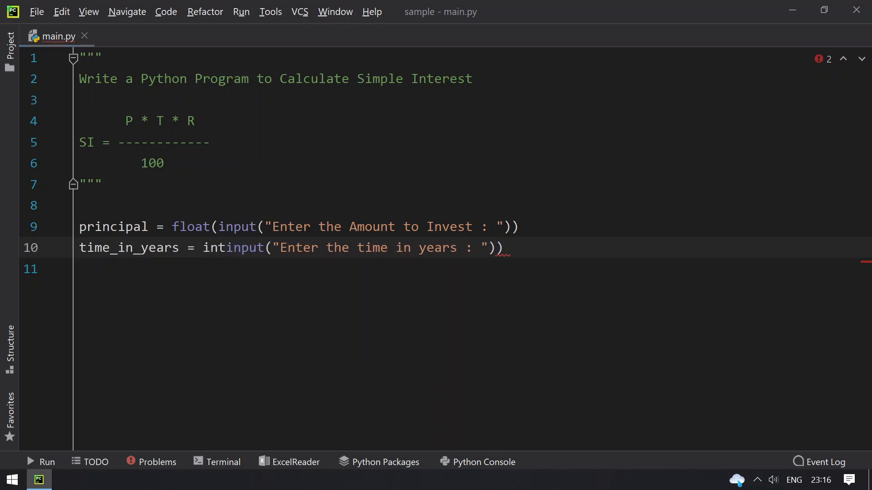
{"action": "type", "text": "("}
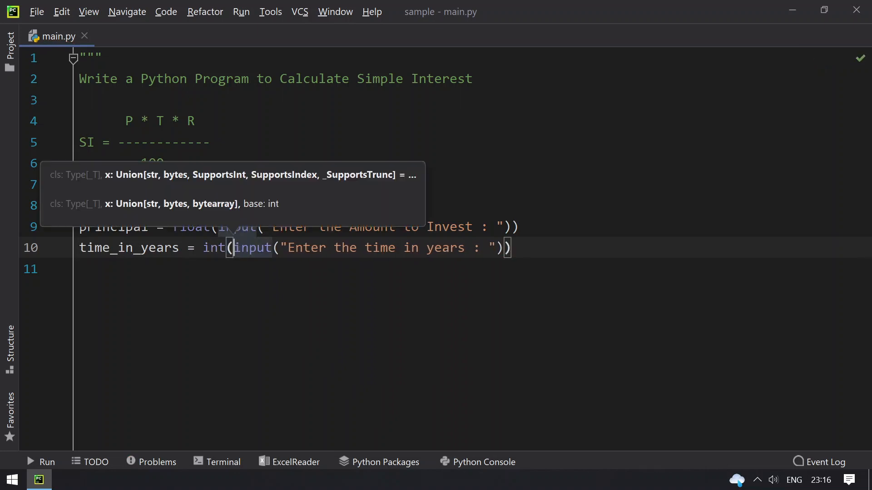
{"action": "key", "text": "Escape"}
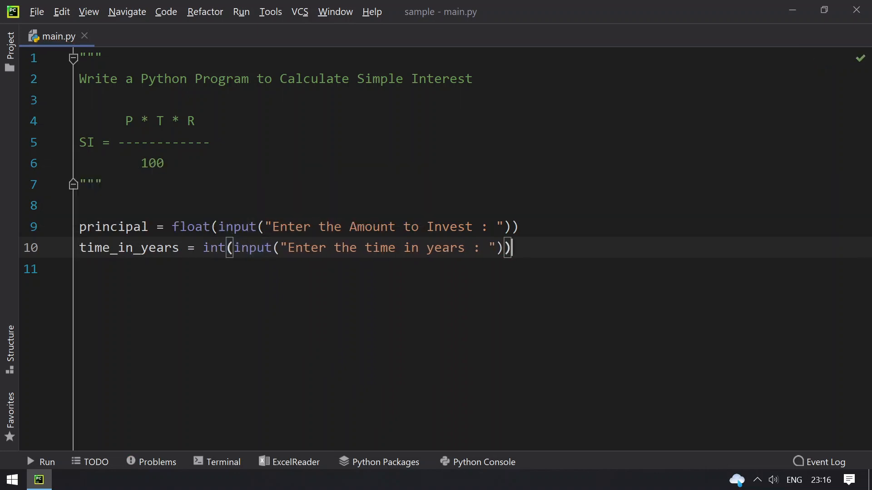
- Write rate = float(input("Enter the Rate : ")) and begin the si line below
{"action": "type", "text": "ra"}
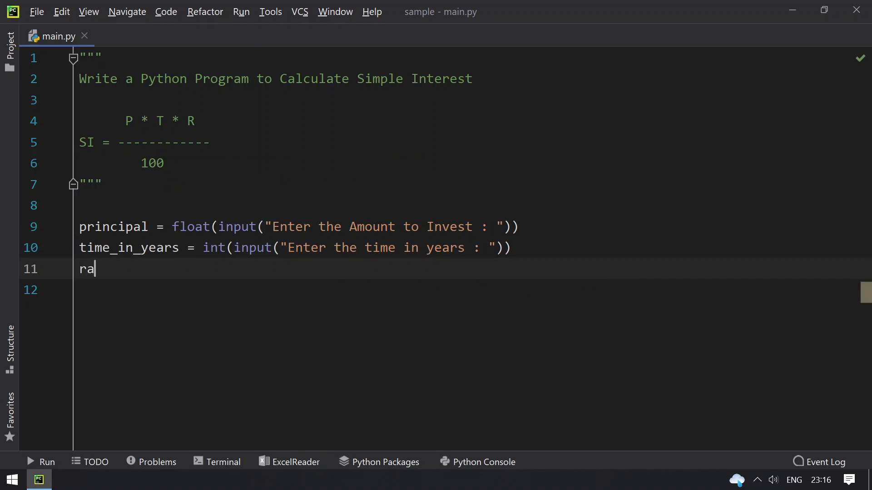
{"action": "type", "text": "te ="}
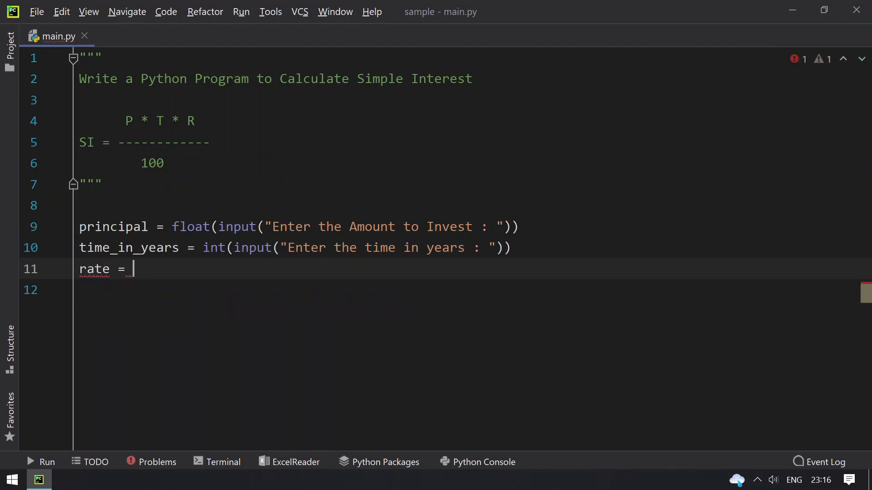
{"action": "type", "text": "input(\"E"}
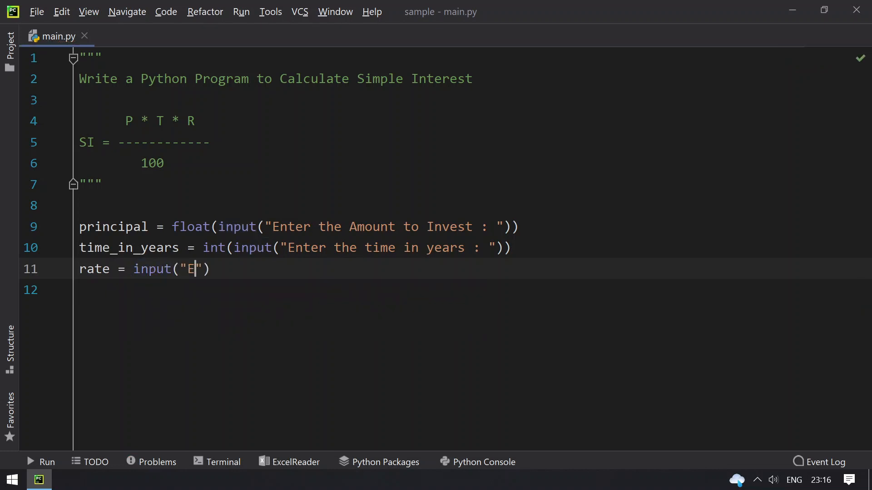
{"action": "type", "text": "nter the"}
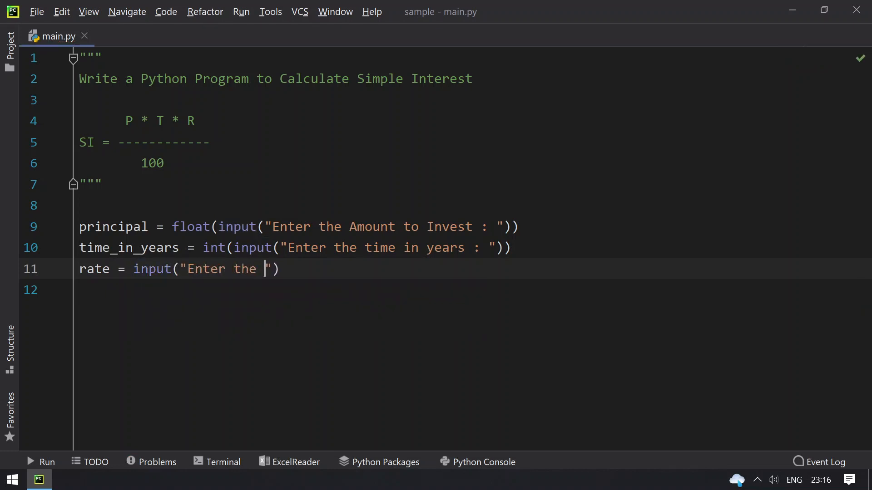
{"action": "type", "text": "Rate :"}
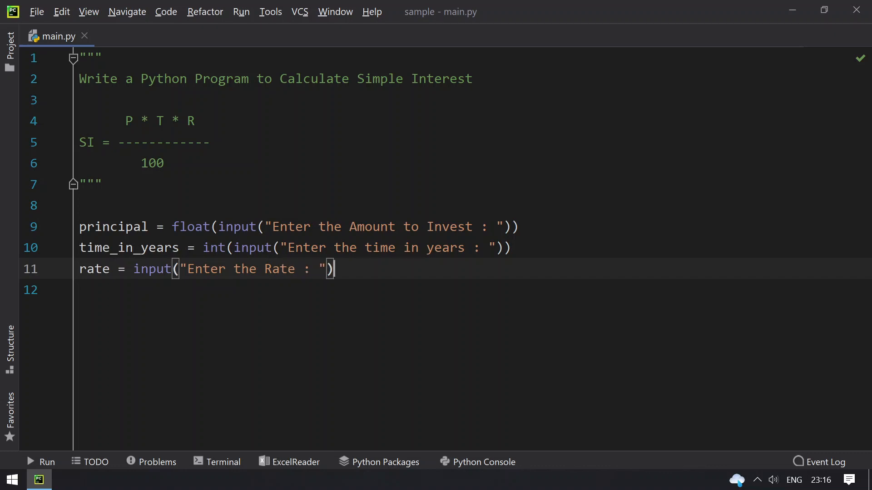
{"action": "type", "text": ")"}
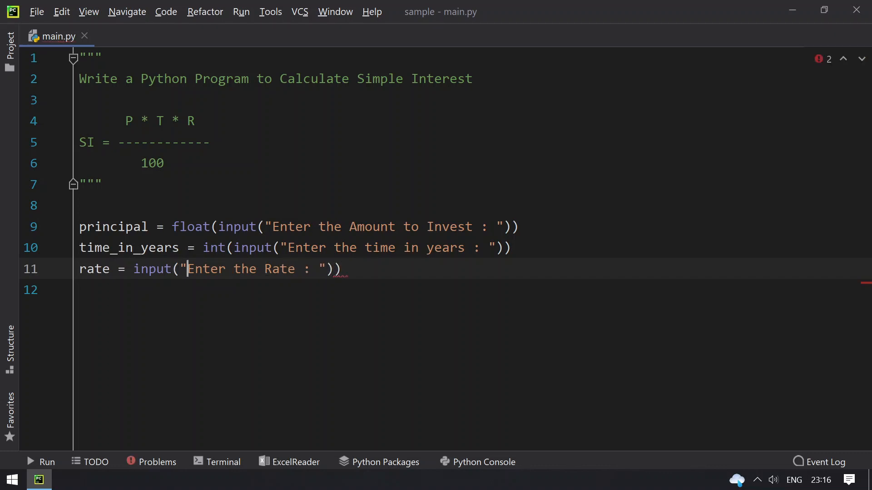
{"action": "type", "text": "f"}
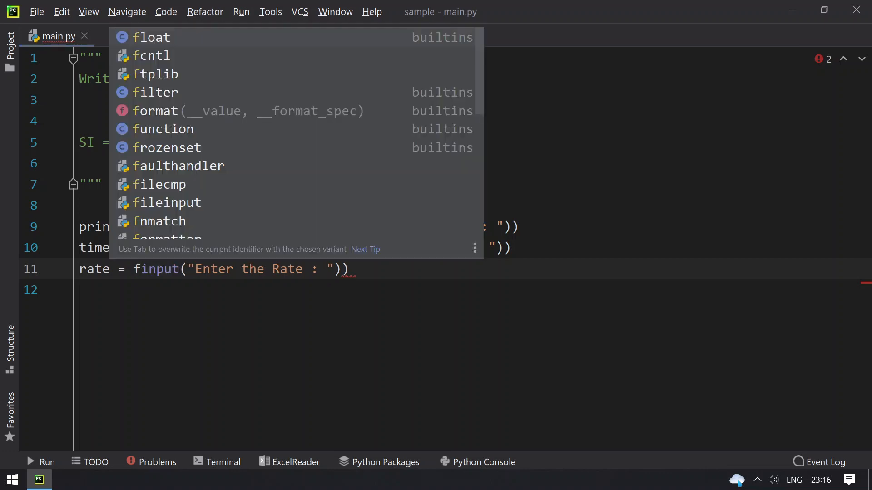
{"action": "left_click", "coordinate": [152, 37]}
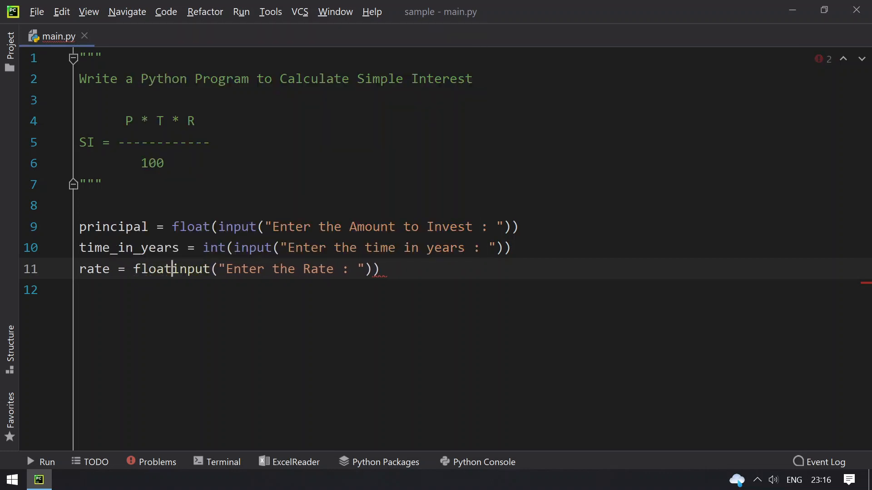
{"action": "type", "text": "("}
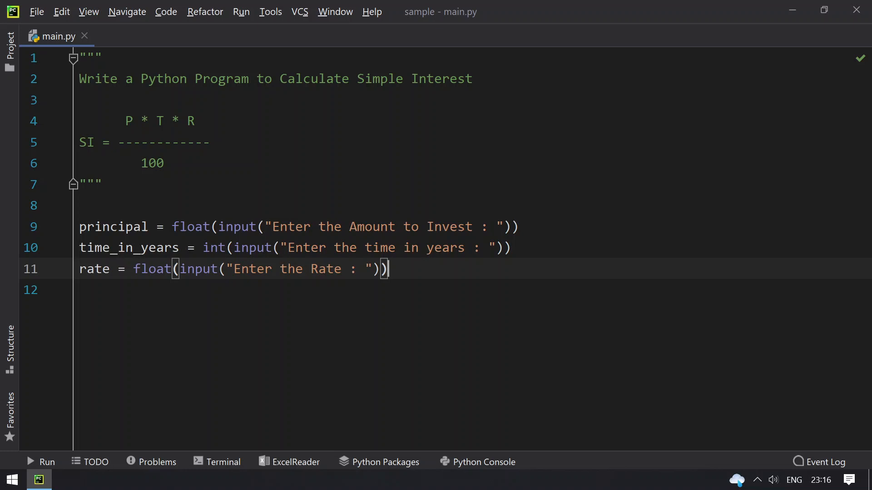
{"action": "type", "text": "si"}
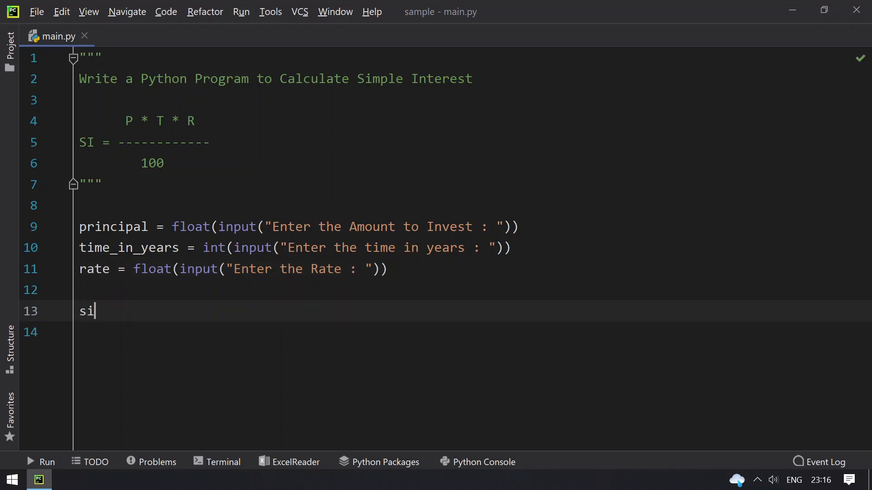
- Complete si = (principal * time_in_years * rate) / 100 and start a print call below
{"action": "type", "text": "="}
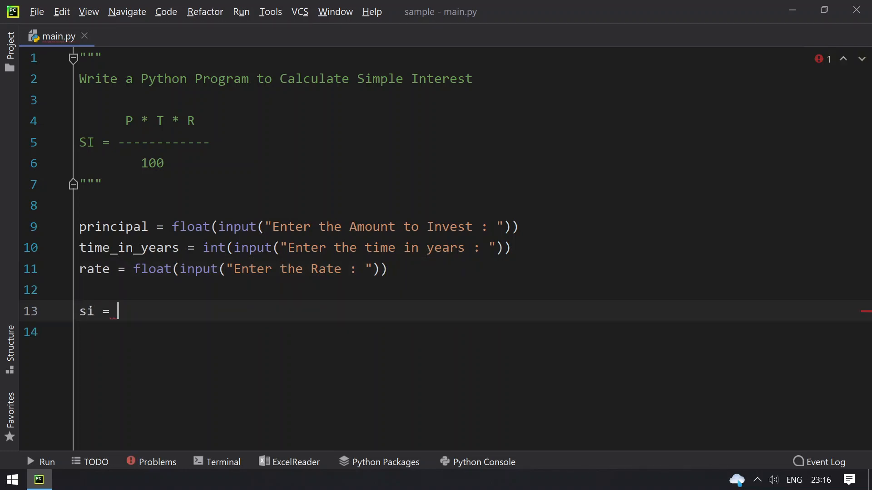
{"action": "type", "text": "("}
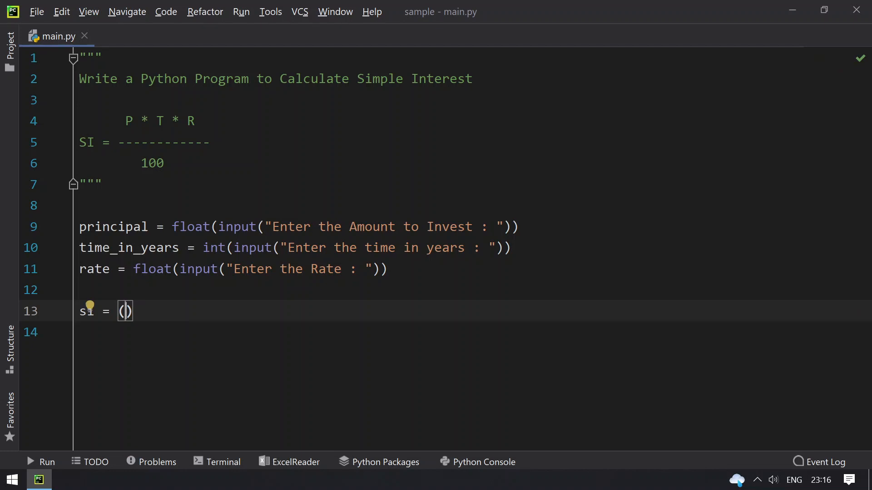
{"action": "type", "text": "principal"}
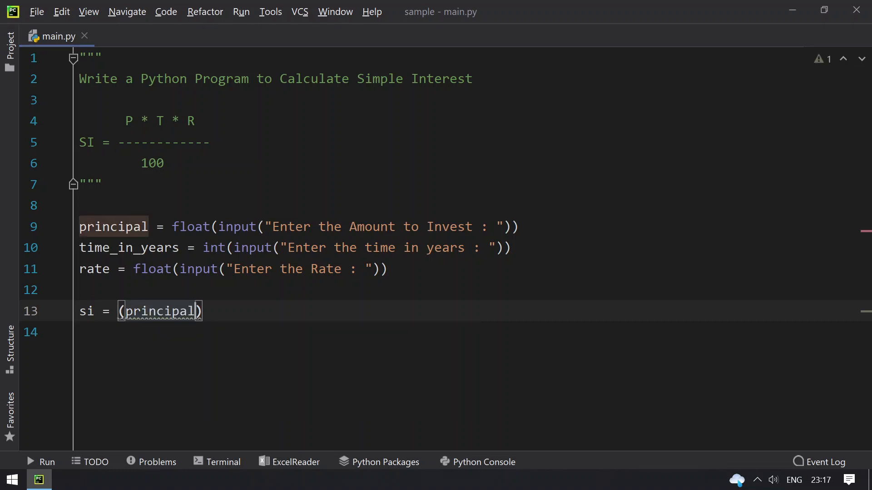
{"action": "type", "text": "*"}
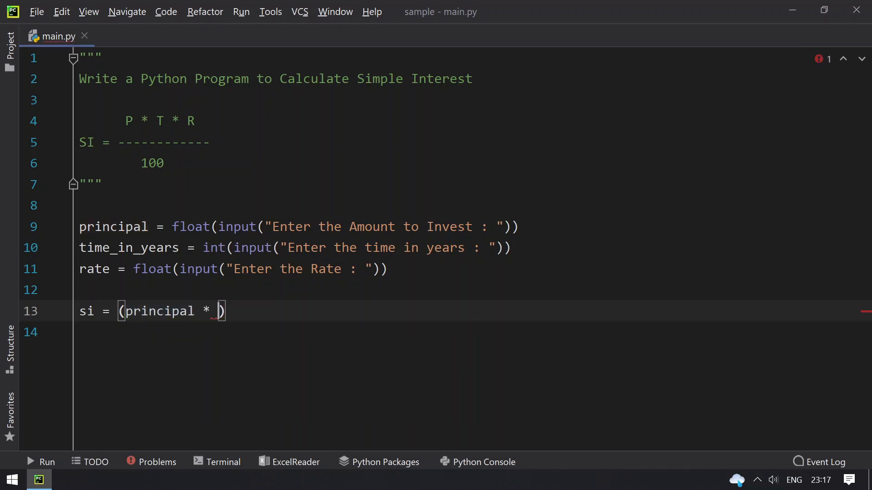
{"action": "type", "text": "time_in_years *"}
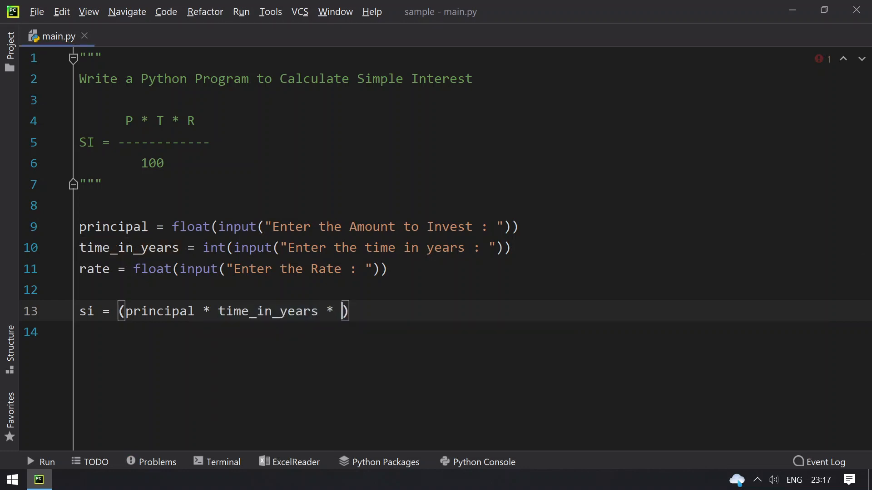
{"action": "type", "text": "rate"}
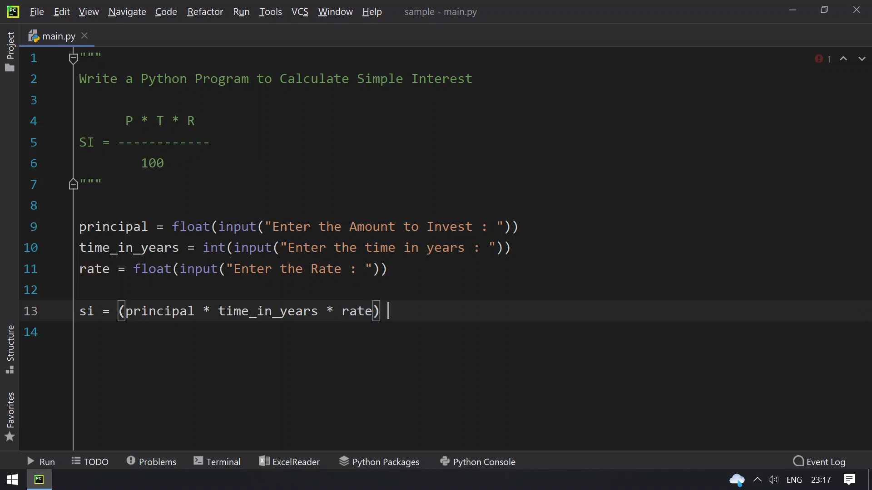
{"action": "type", "text": "/ 100"}
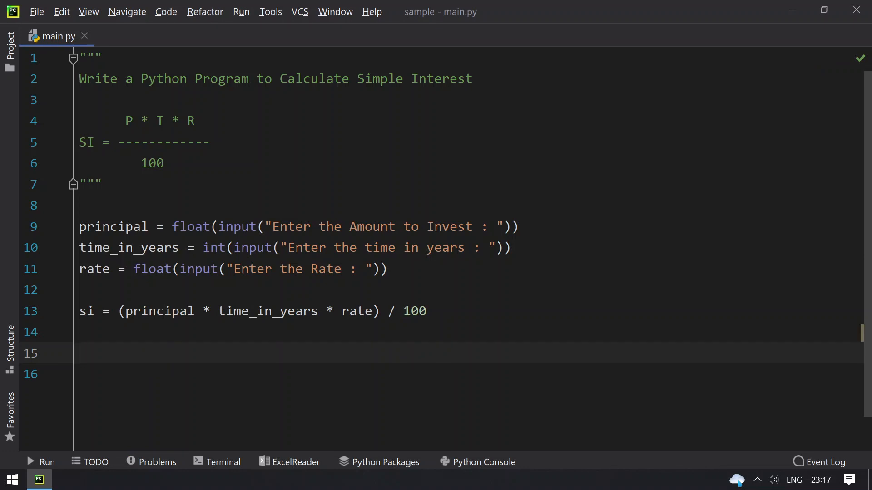
{"action": "type", "text": "print()"}
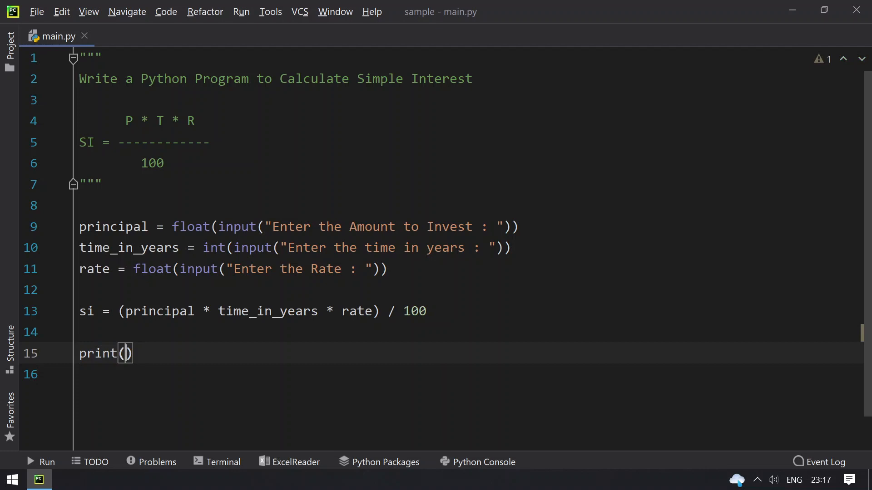
- Fill the print call with "The Interest Accumulated is : " followed by si
{"action": "type", "text": "\"T"}
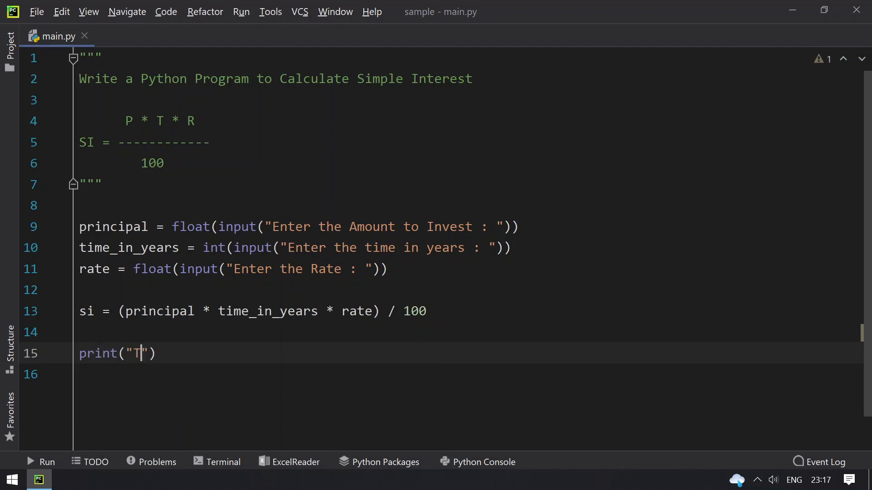
{"action": "type", "text": "he Int"}
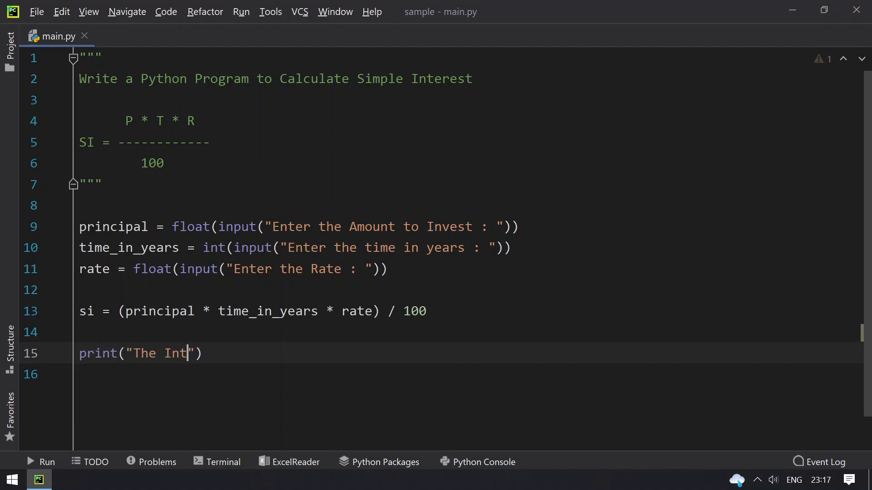
{"action": "type", "text": "erest"}
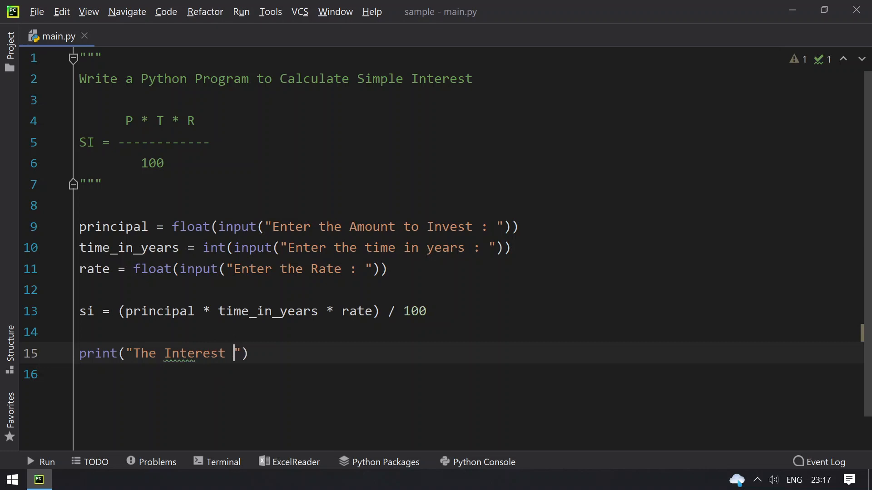
{"action": "type", "text": "Acuu"}
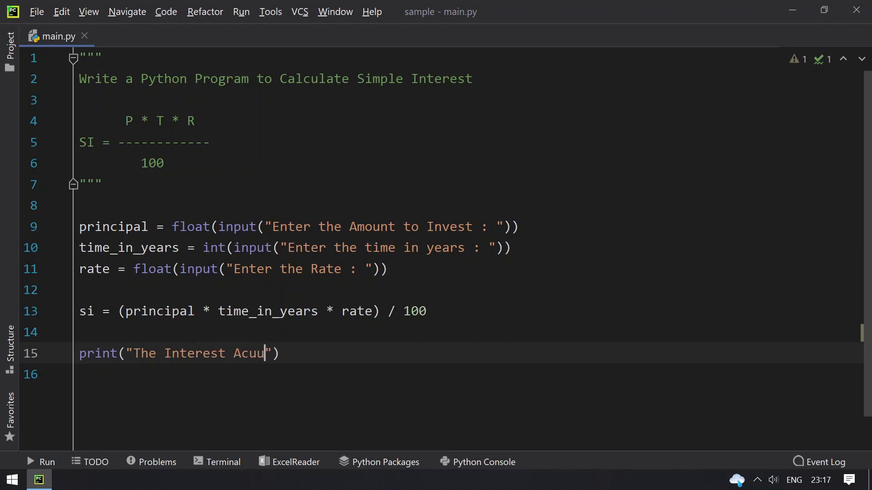
{"action": "type", "text": "mu"}
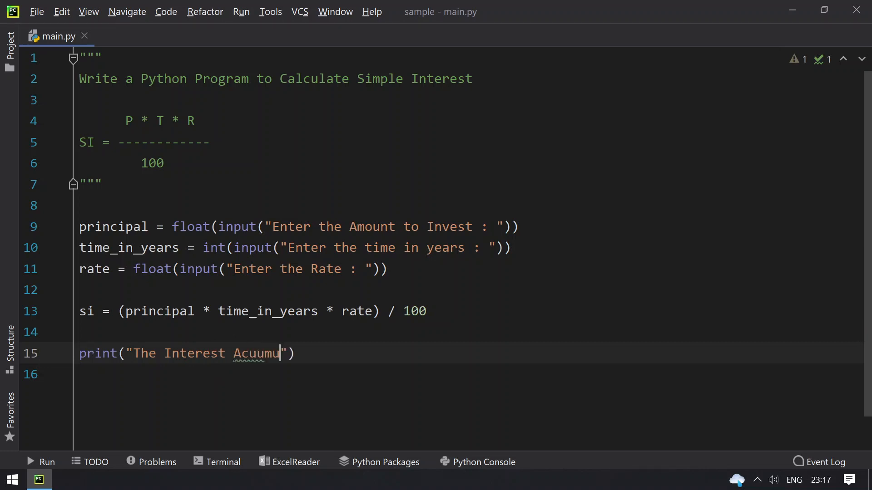
{"action": "type", "text": "lated is"}
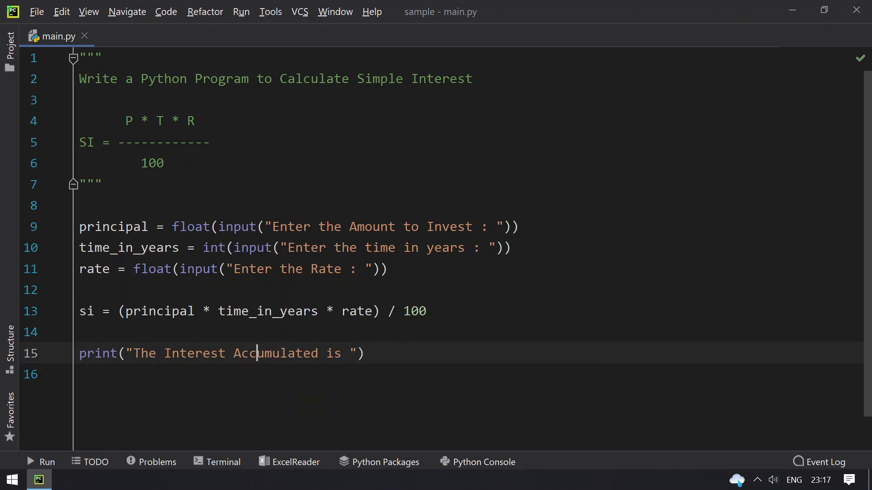
{"action": "type", "text": ":"}
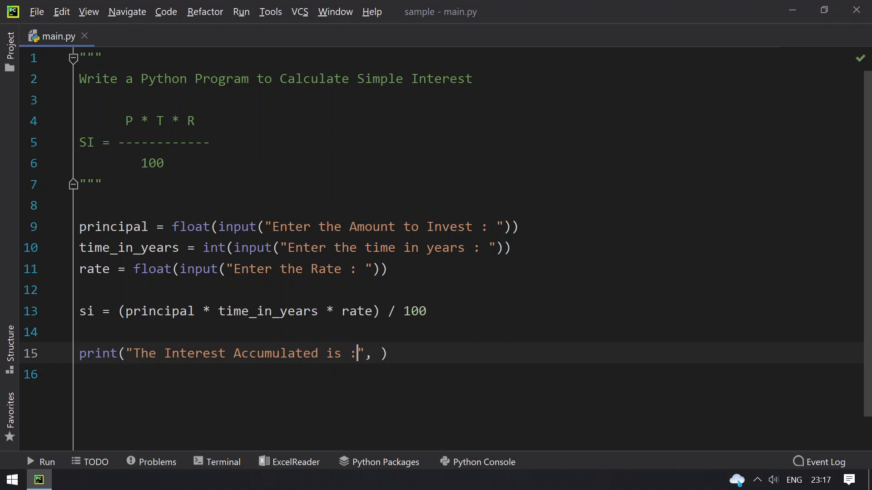
{"action": "type", "text": "s"}
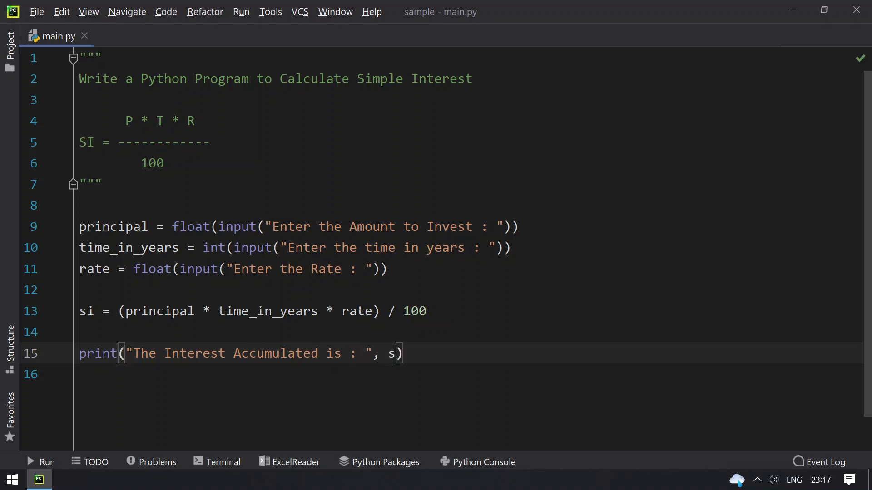
{"action": "type", "text": "i"}
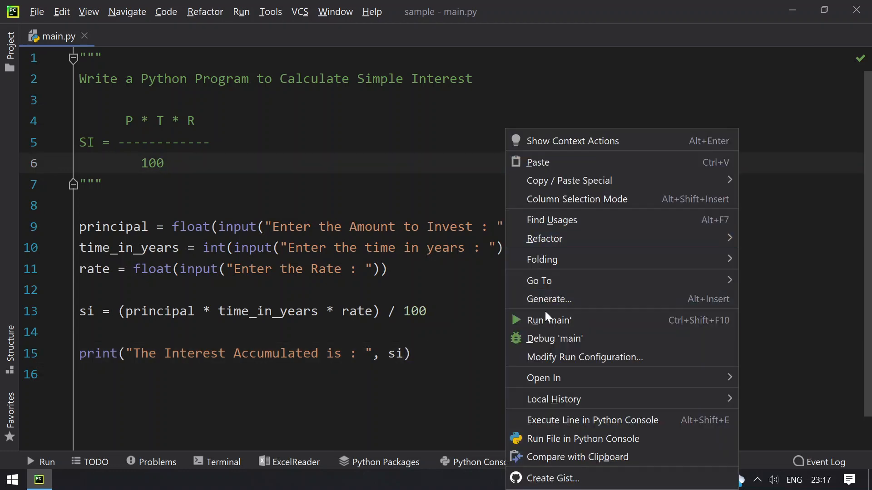
- Run main.py so the console reports an accumulated interest of 400.0 with exit code 0
{"action": "left_click", "coordinate": [549, 321]}
{"action": "type", "text": "10000"}
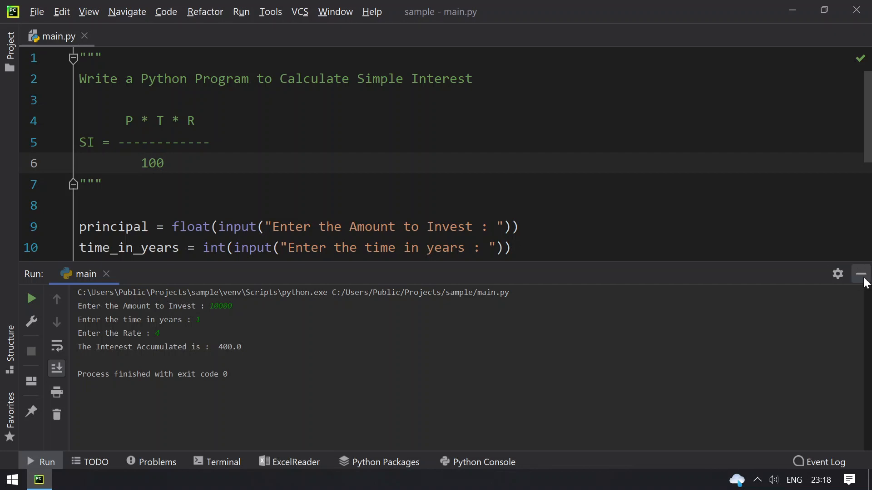
- Run 'main' again from the editor context menu and enter 10000 as the amount and 5 years
{"action": "right_click", "coordinate": [333, 226]}
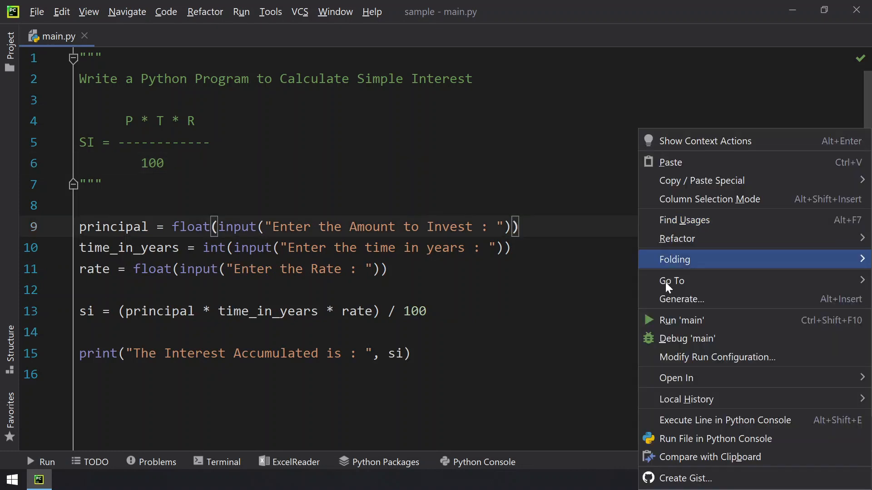
{"action": "left_click", "coordinate": [682, 321]}
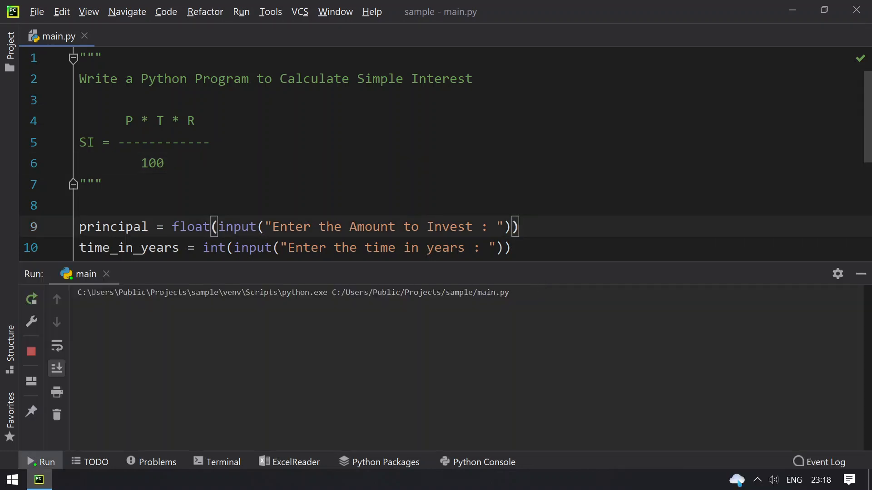
{"action": "type", "text": "100"}
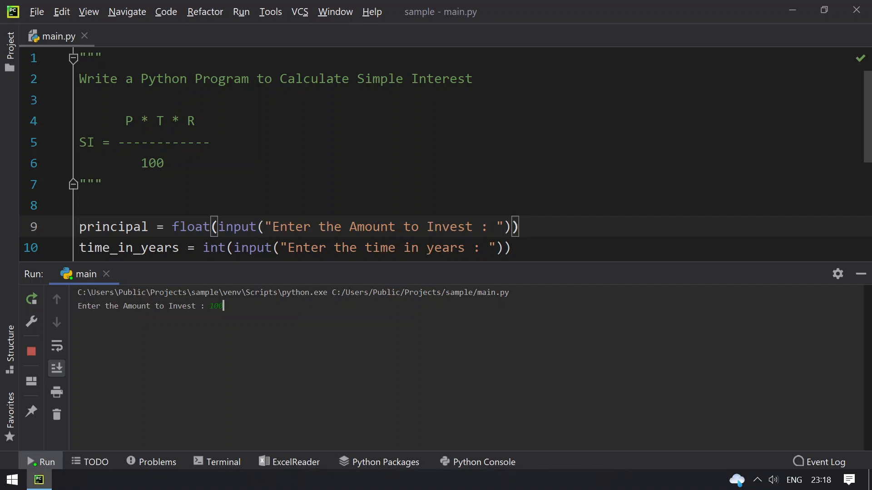
{"action": "type", "text": "10000"}
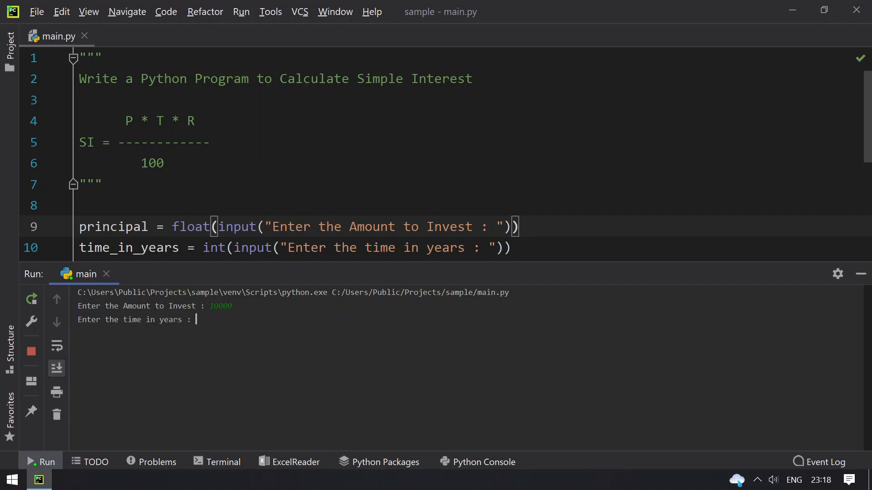
{"action": "type", "text": "5"}
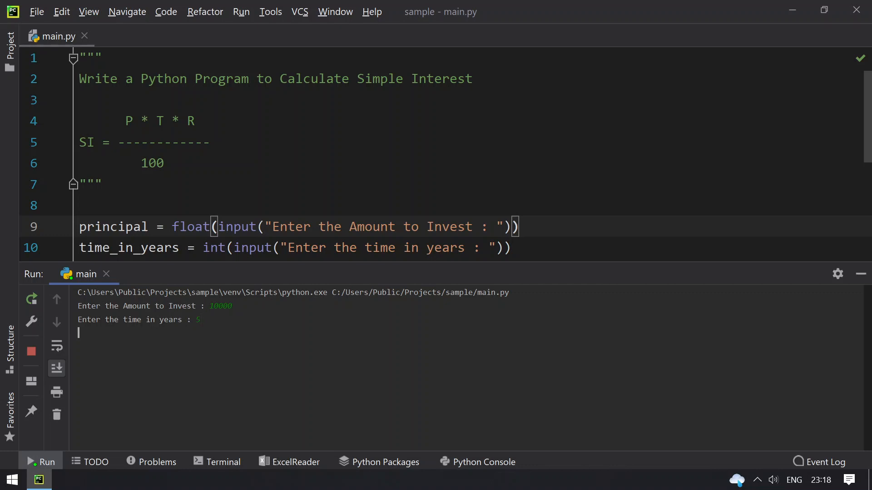